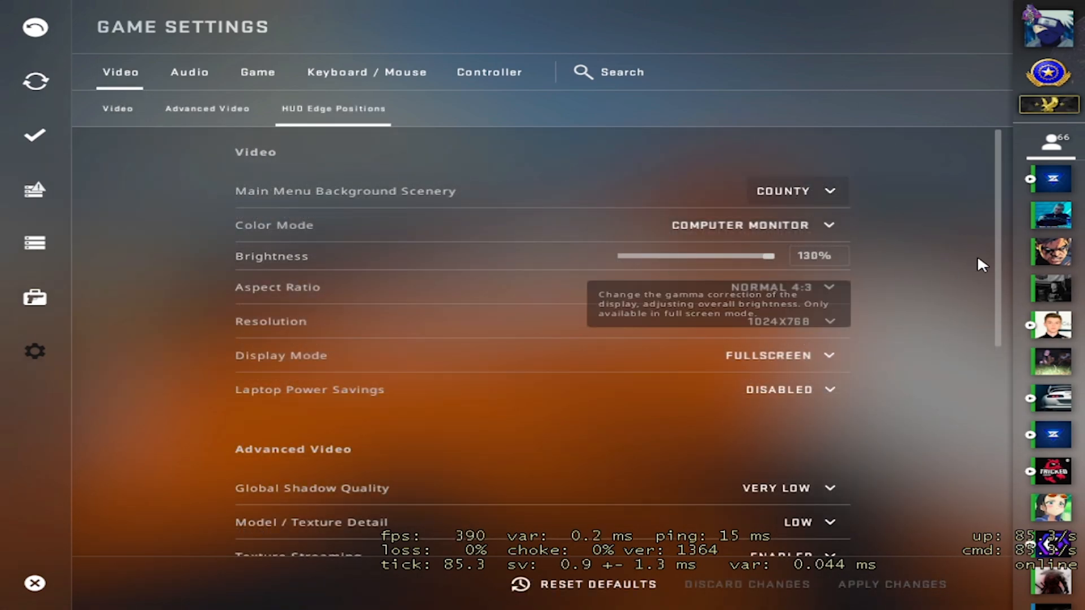
pyautogui.moveTo(816, 323)
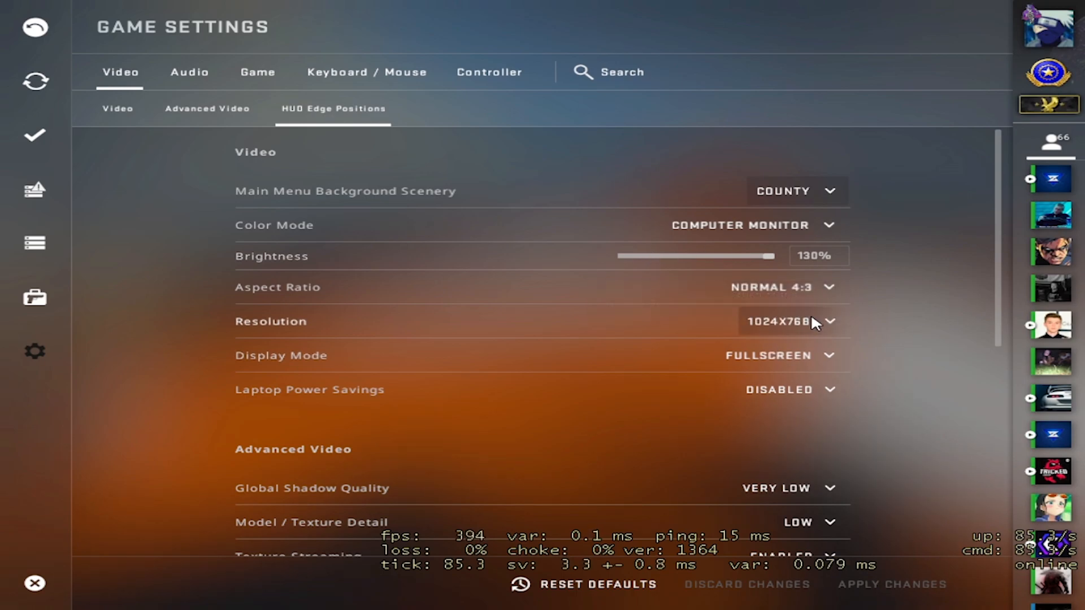
# Scroll through the remaining video settings before leaving the Video page.
pyautogui.scroll(-3)
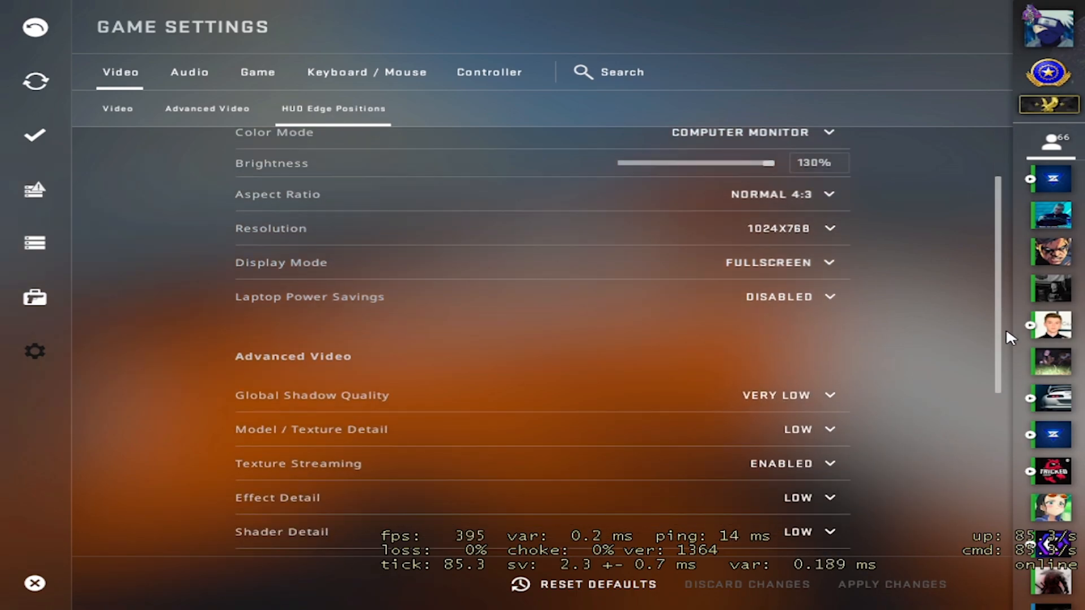
pyautogui.scroll(-3)
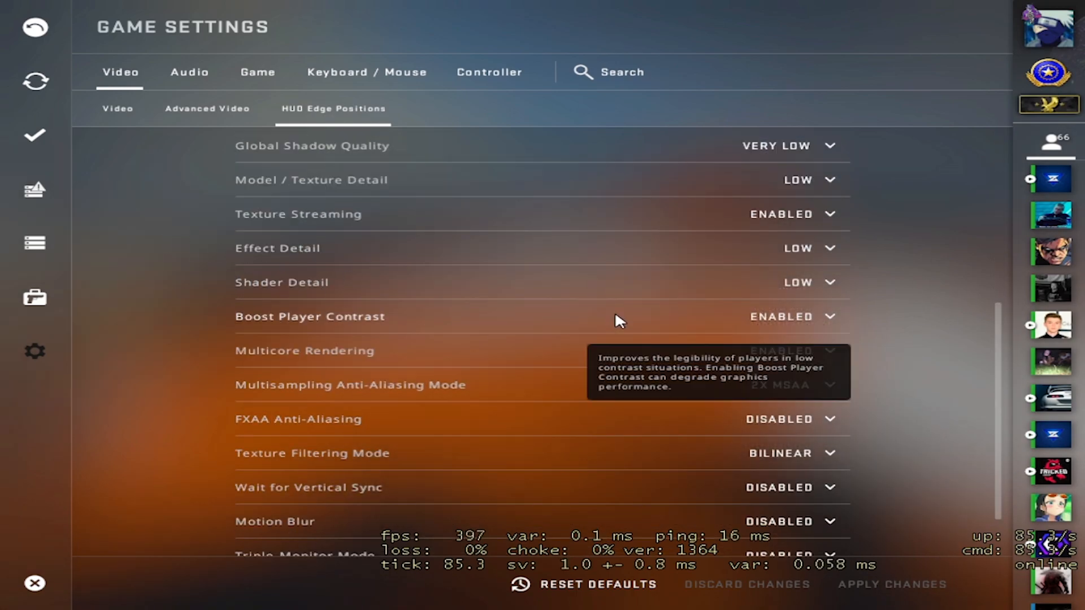
pyautogui.click(788, 146)
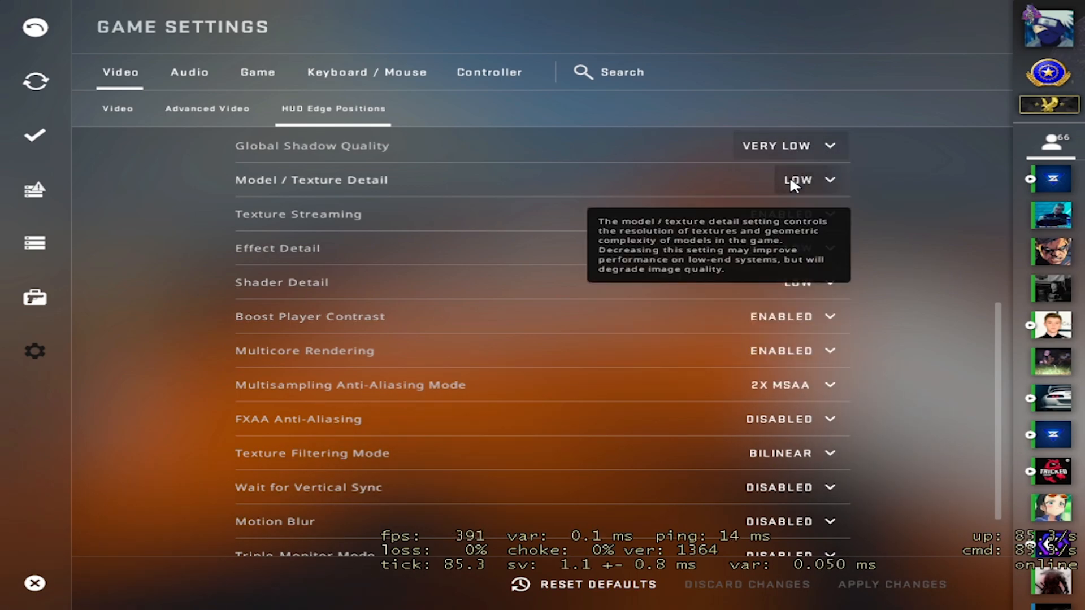
pyautogui.moveTo(1003, 325)
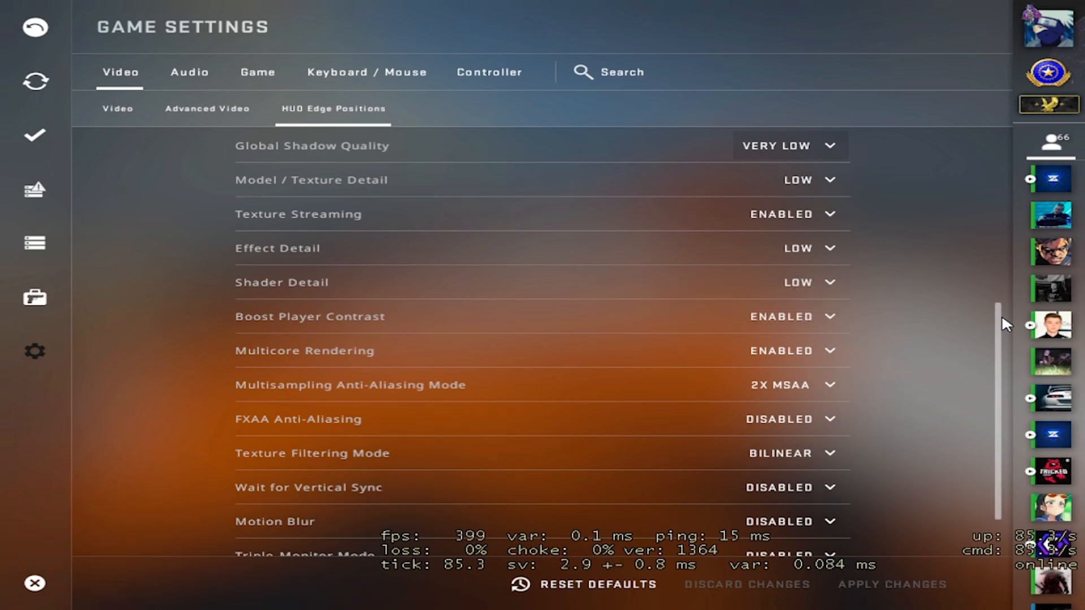
pyautogui.scroll(-3)
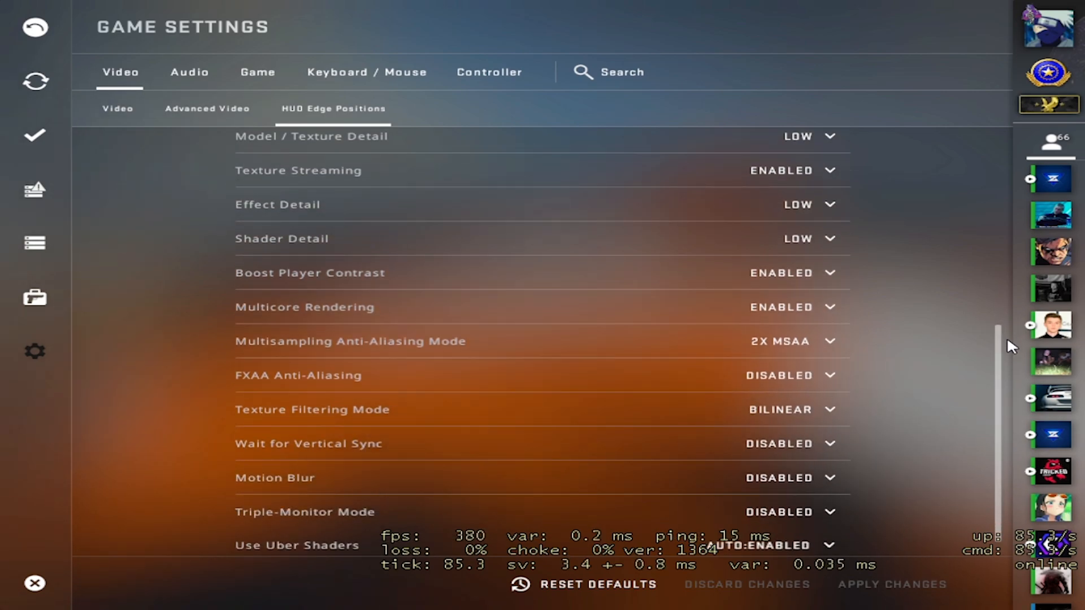
pyautogui.moveTo(938, 249)
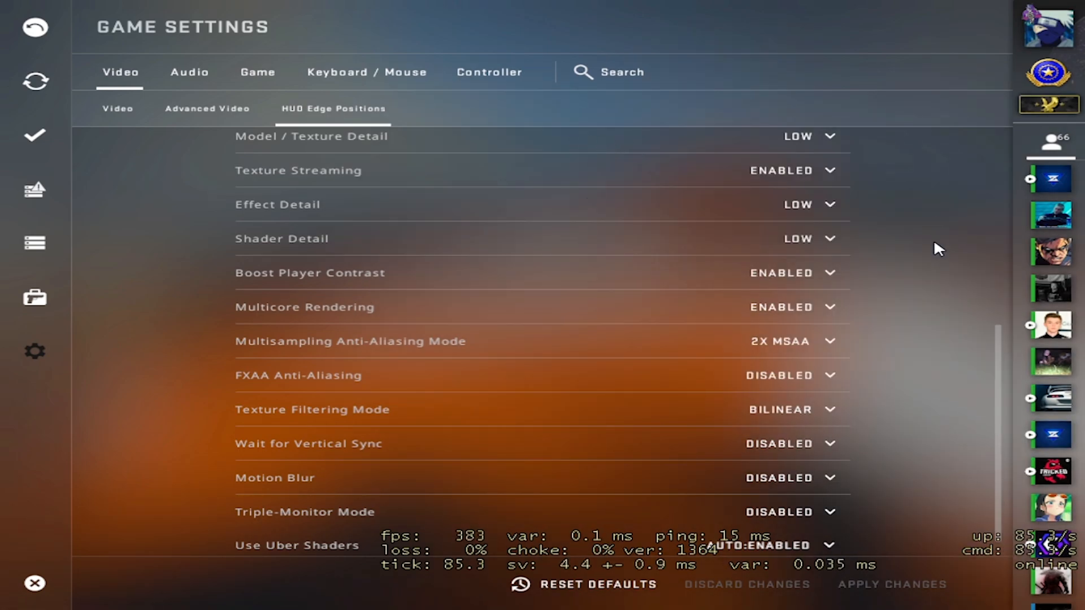
pyautogui.moveTo(794, 340)
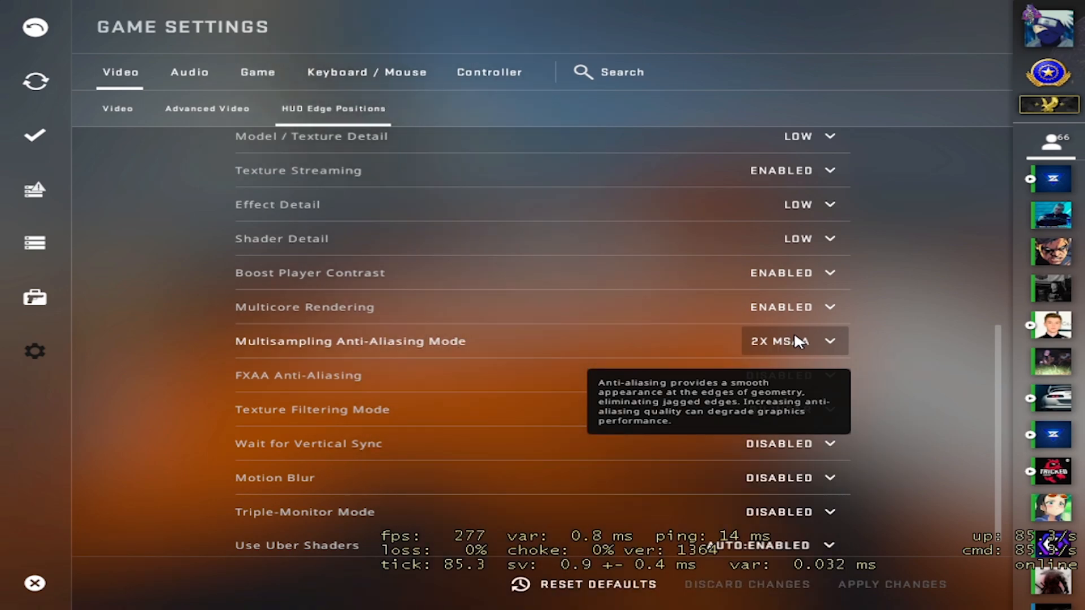
pyautogui.moveTo(837, 146)
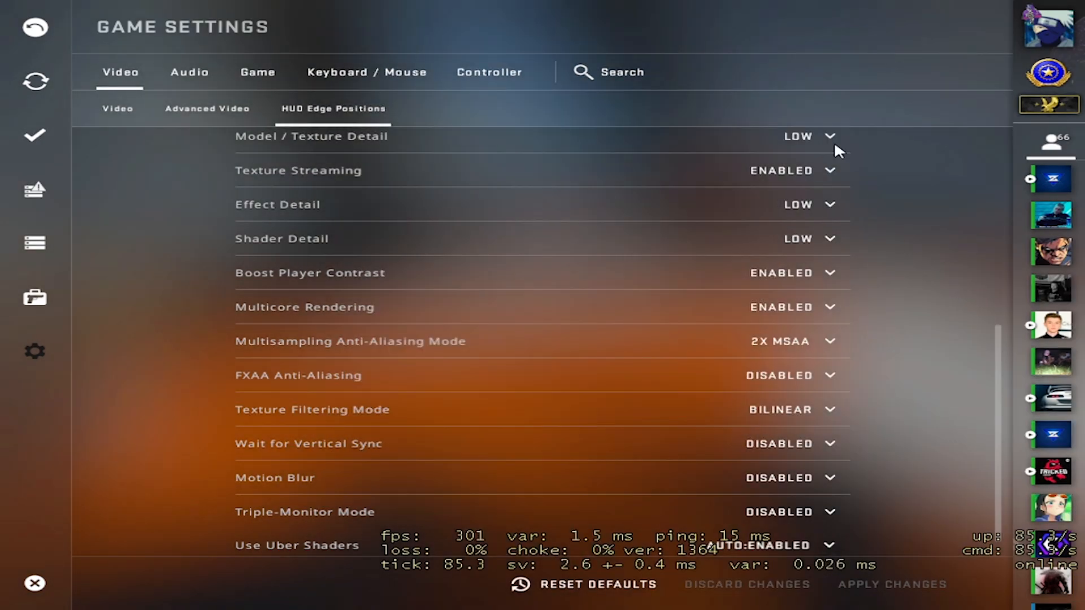
pyautogui.scroll(-3)
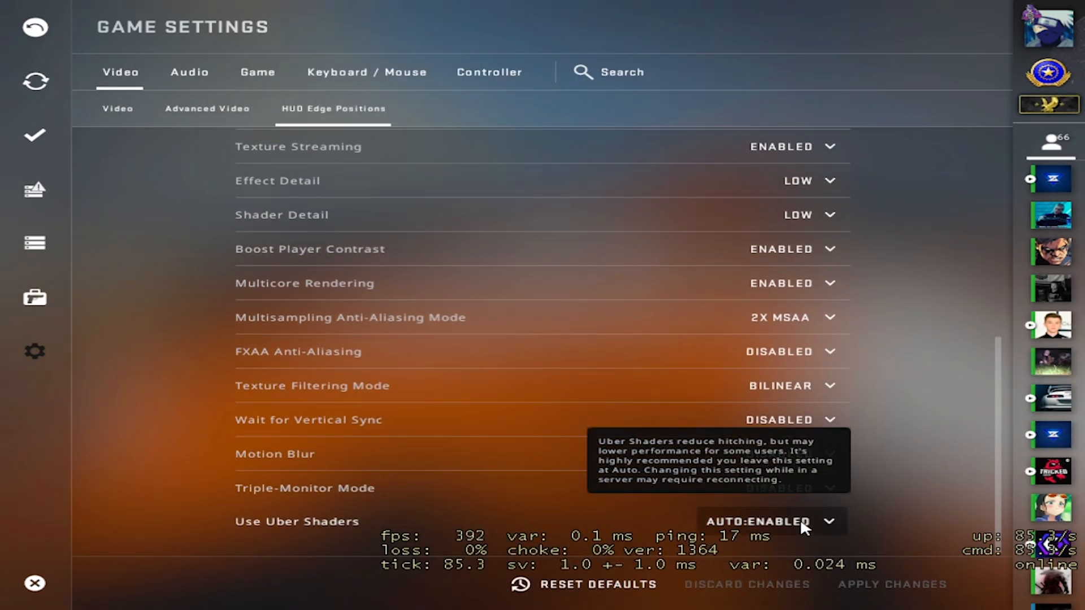
pyautogui.moveTo(103, 113)
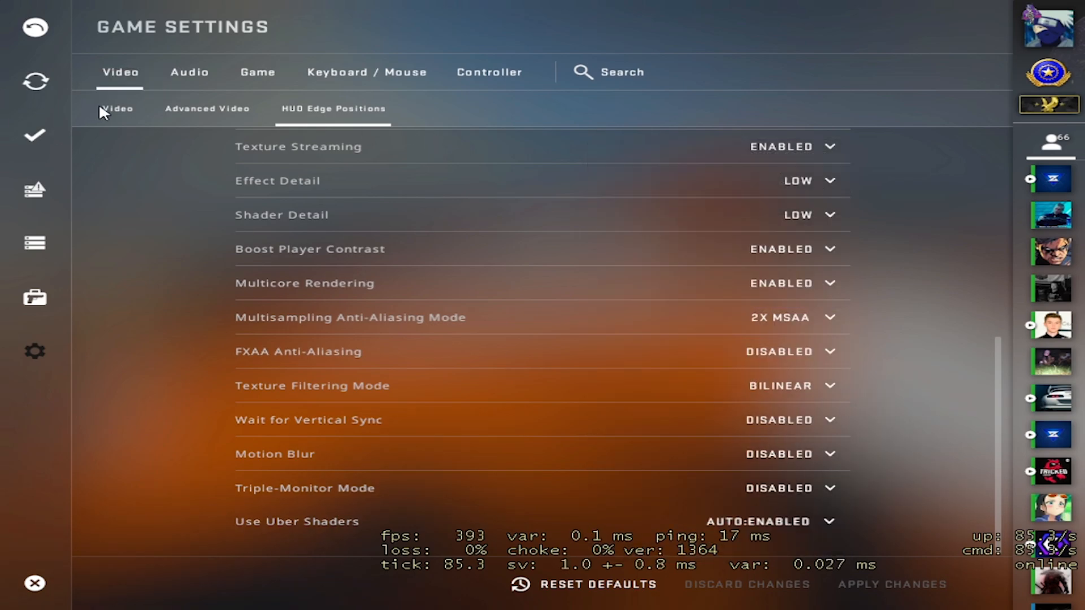
# Review the Audio settings: master volume 12%, voice volume 31% and the music volumes.
pyautogui.click(189, 71)
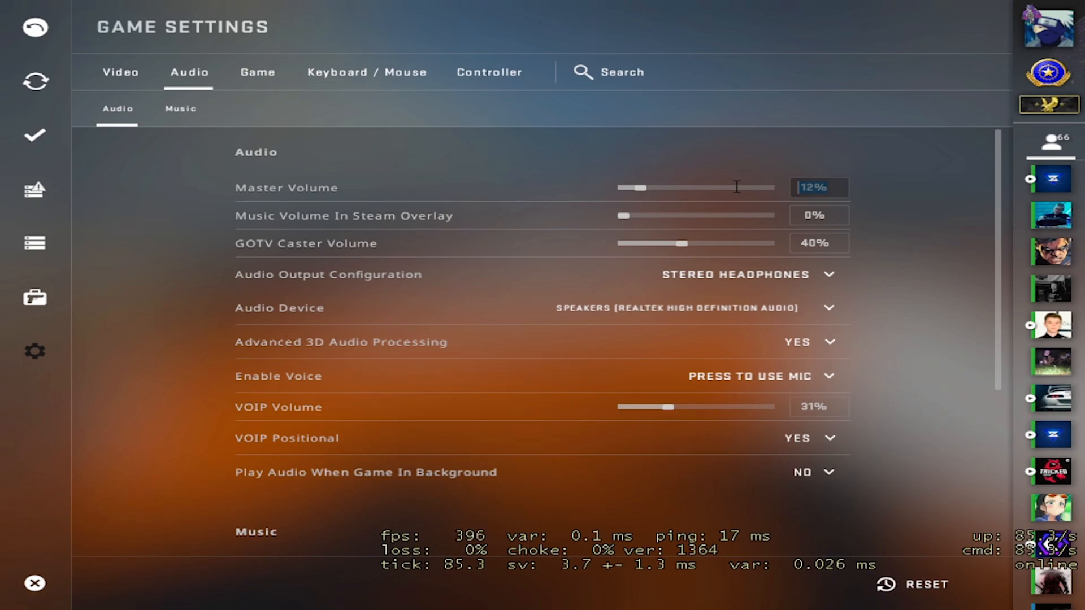
pyautogui.scroll(-3)
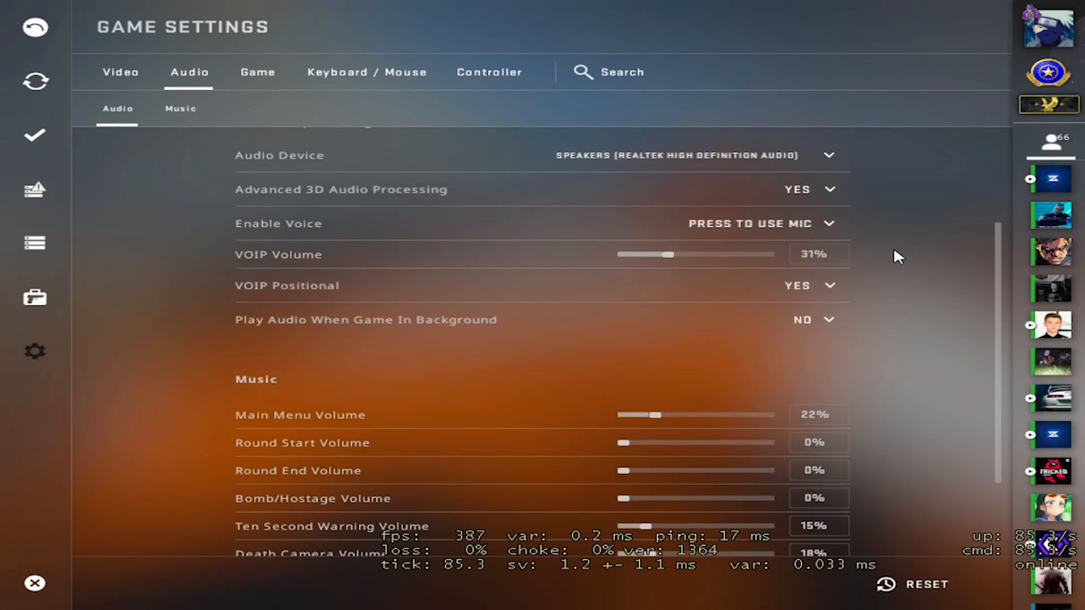
pyautogui.scroll(3)
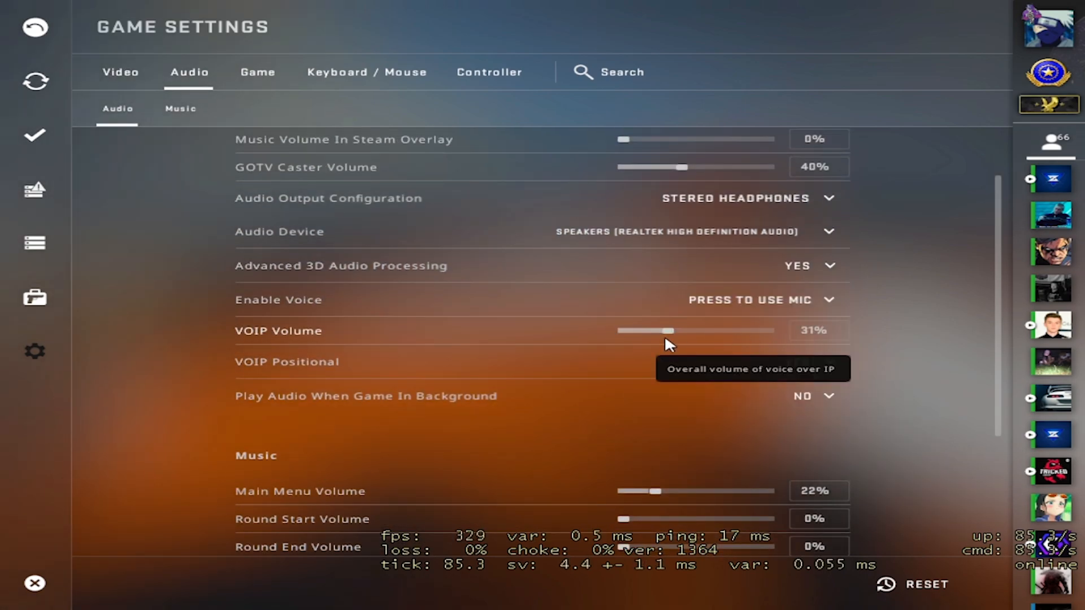
pyautogui.scroll(-3)
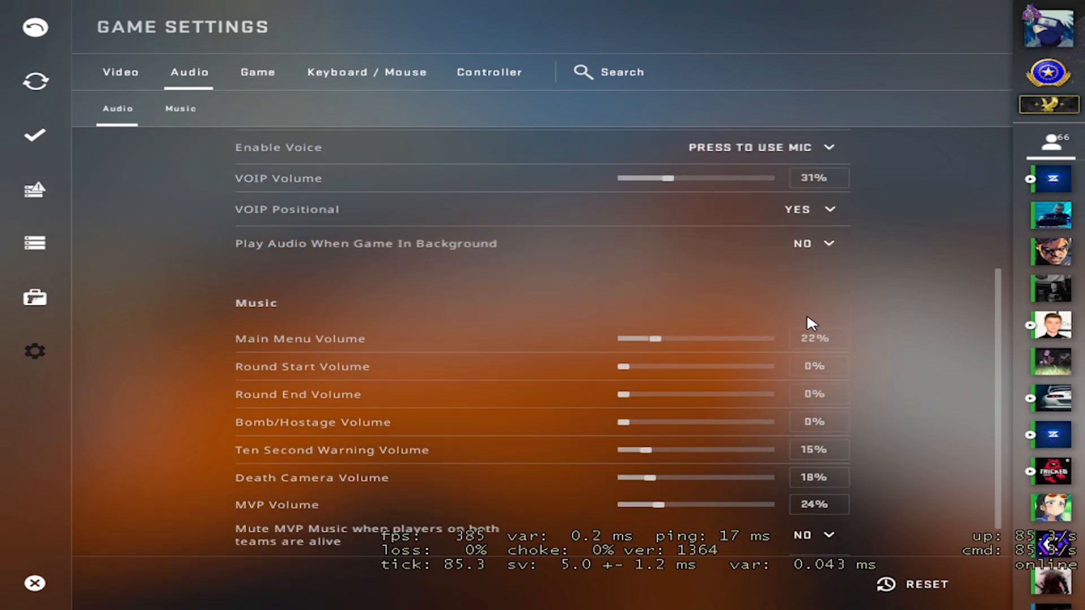
pyautogui.moveTo(773, 499)
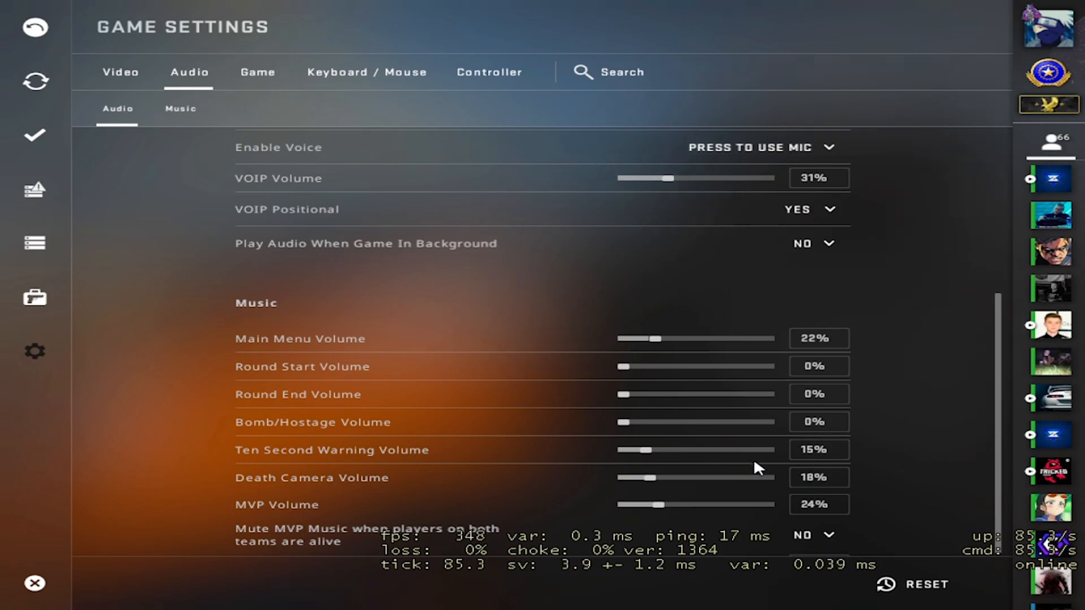
# Review the Game settings: viewmodel position Desktop, buy menu on use key, quick graffiti off, radar and crosshair.
pyautogui.click(258, 72)
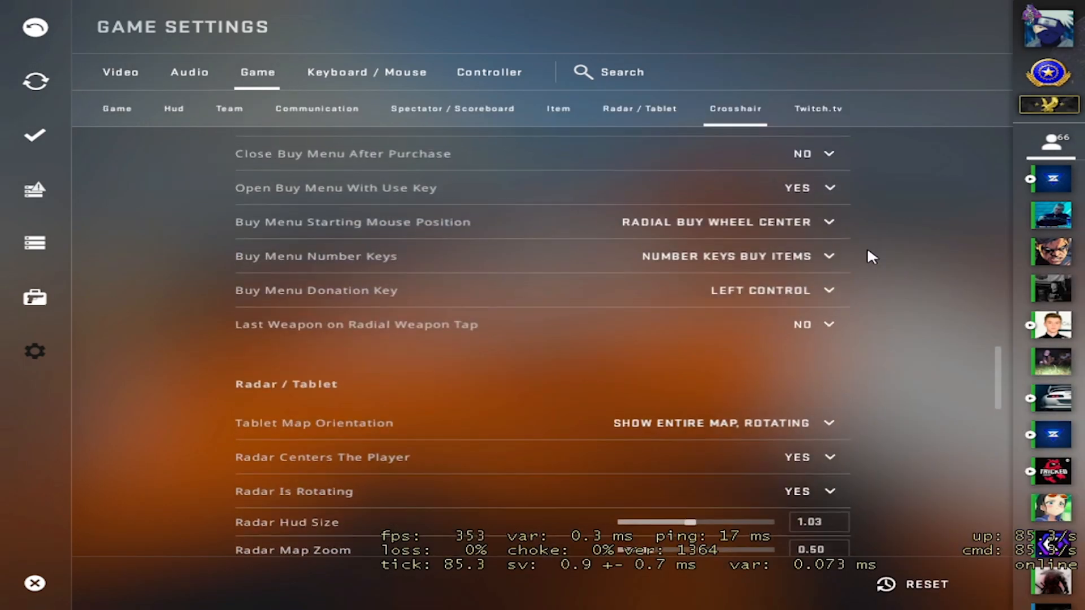
pyautogui.scroll(3)
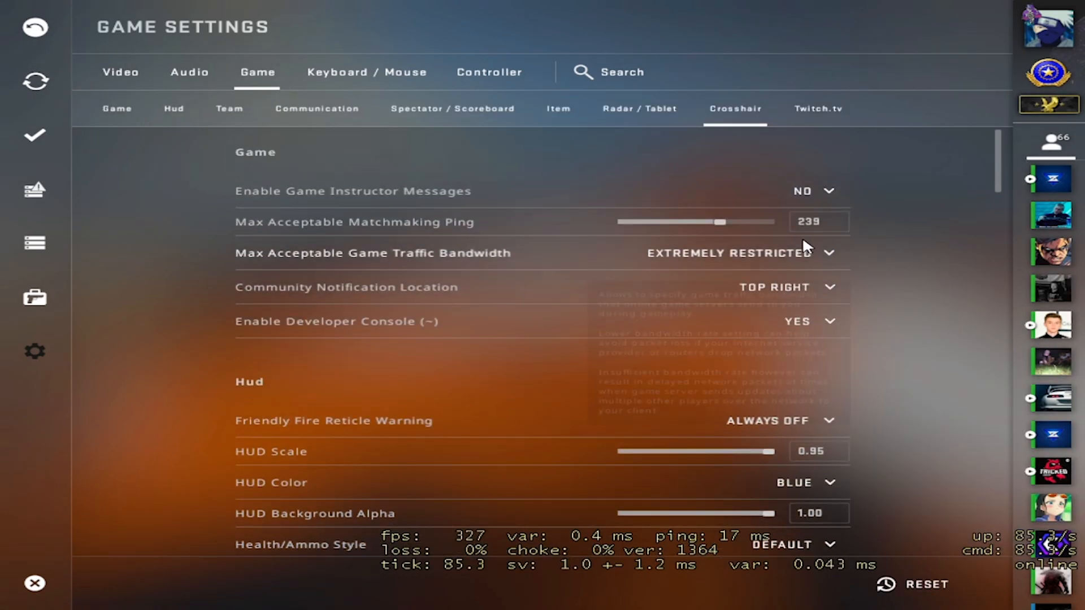
pyautogui.moveTo(850, 260)
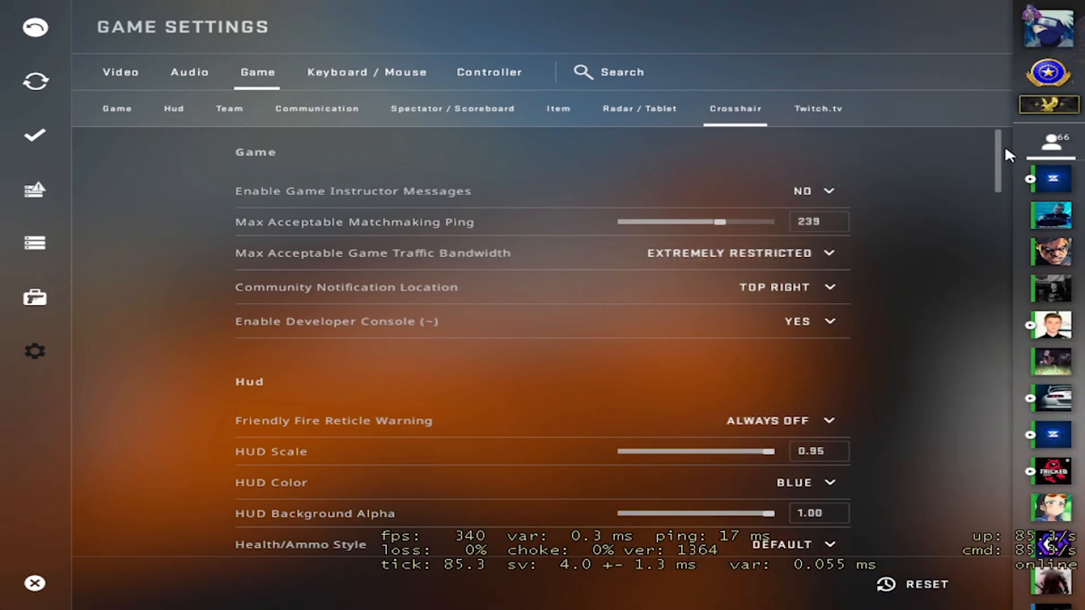
pyautogui.scroll(-3)
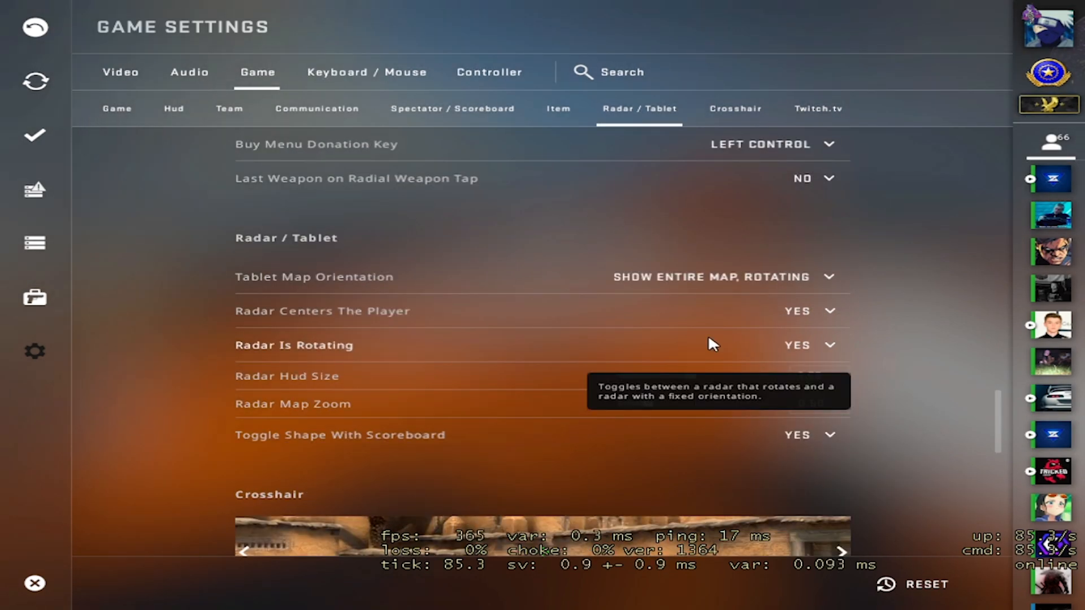
pyautogui.scroll(3)
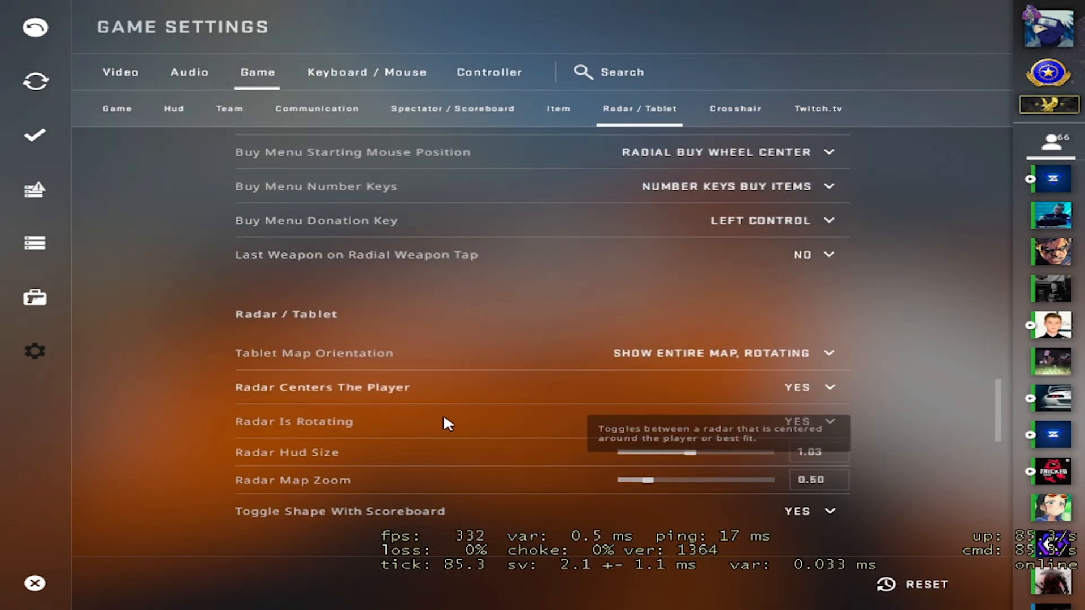
pyautogui.scroll(3)
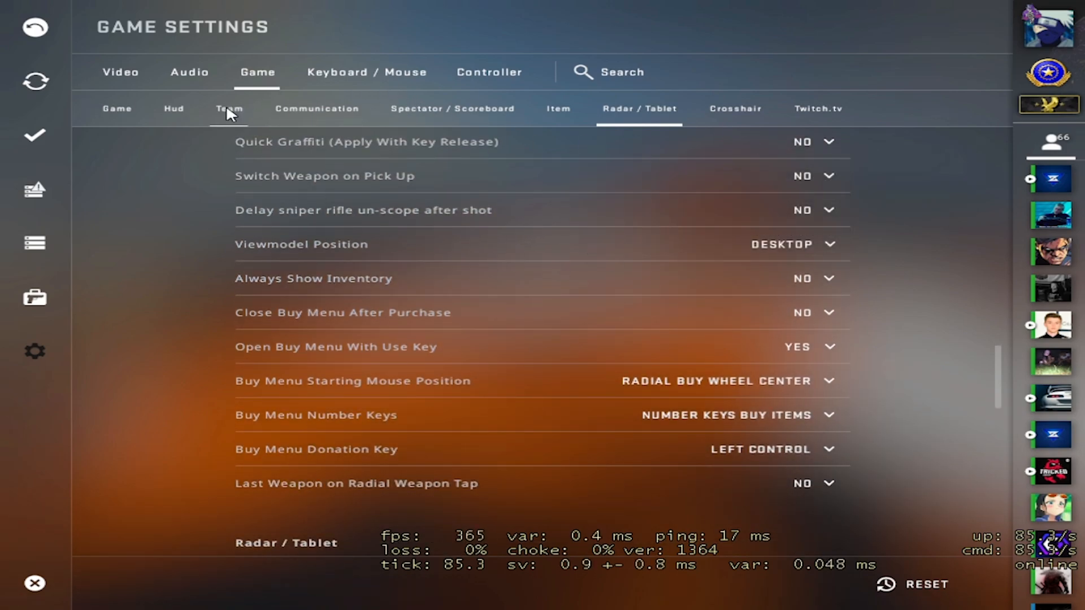
pyautogui.click(366, 73)
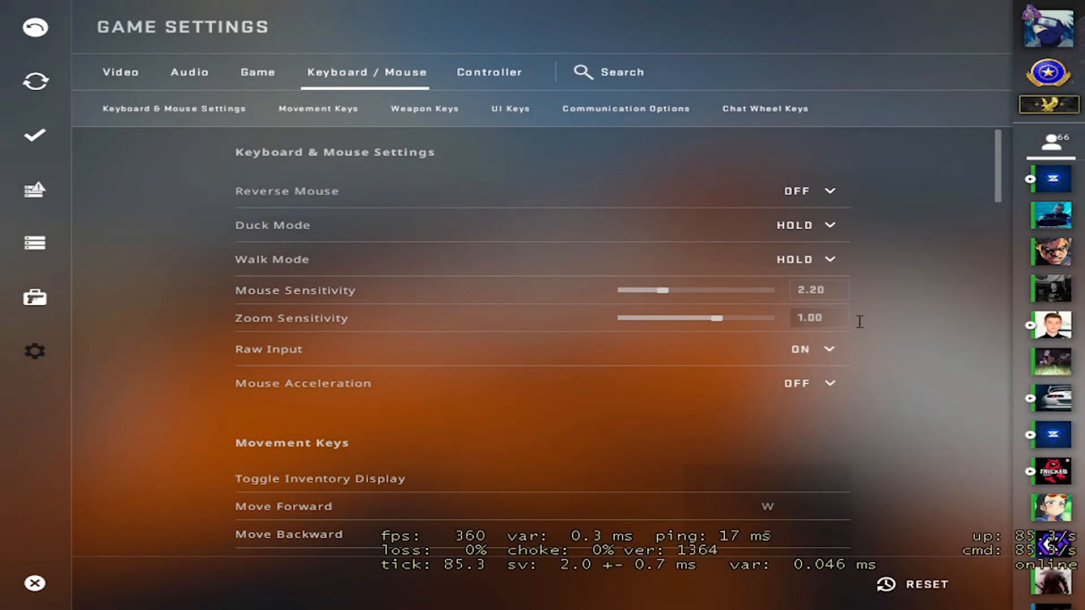
pyautogui.moveTo(734, 257)
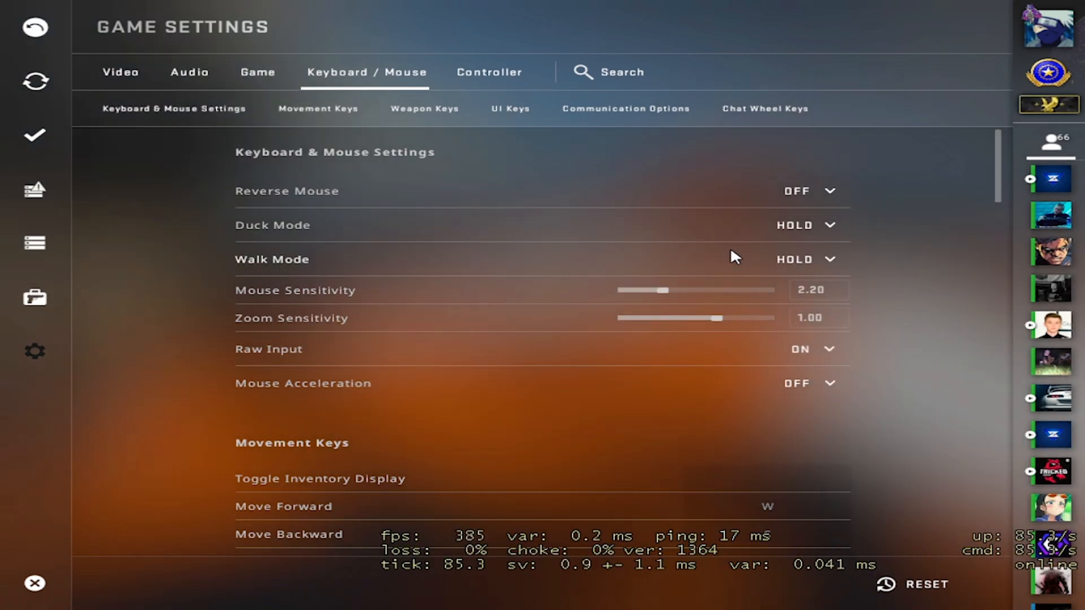
pyautogui.moveTo(772, 251)
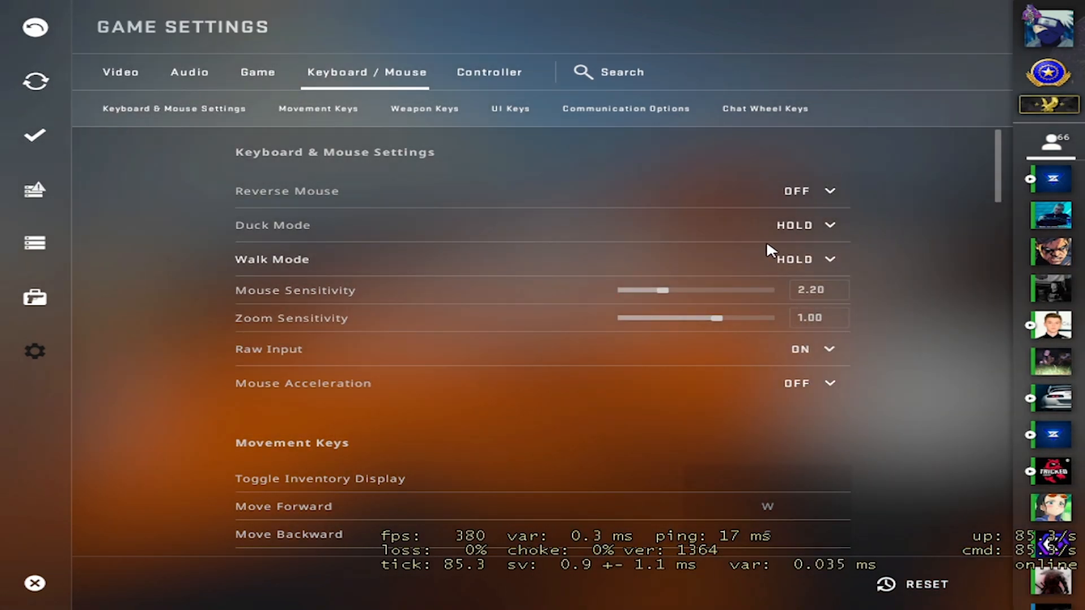
# Review sensitivity 2.20, raw input on, acceleration off and the movement, weapon and UI keybinds.
pyautogui.scroll(-3)
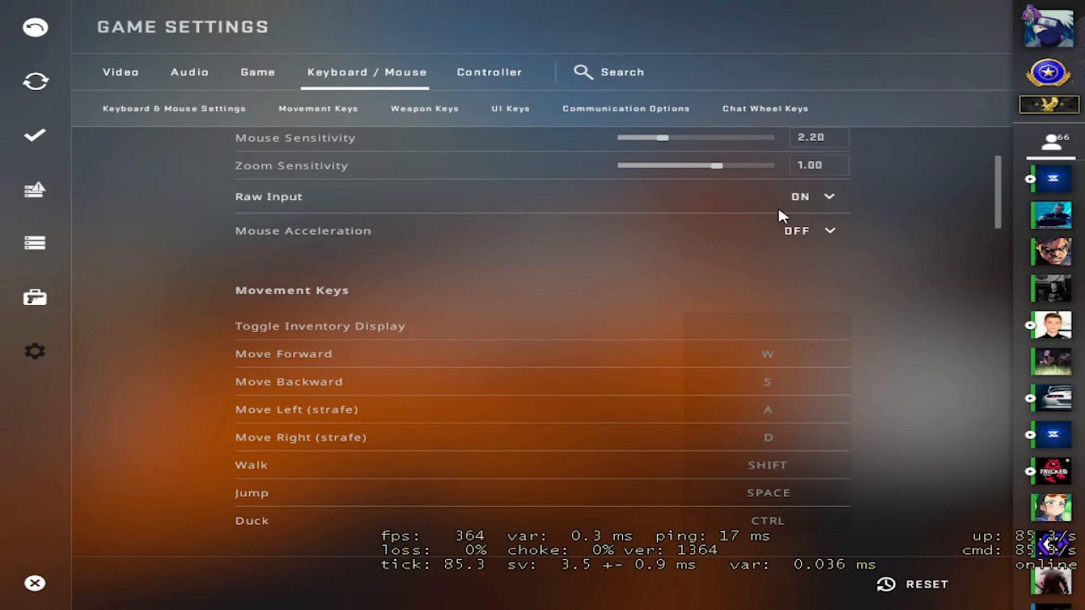
pyautogui.scroll(-3)
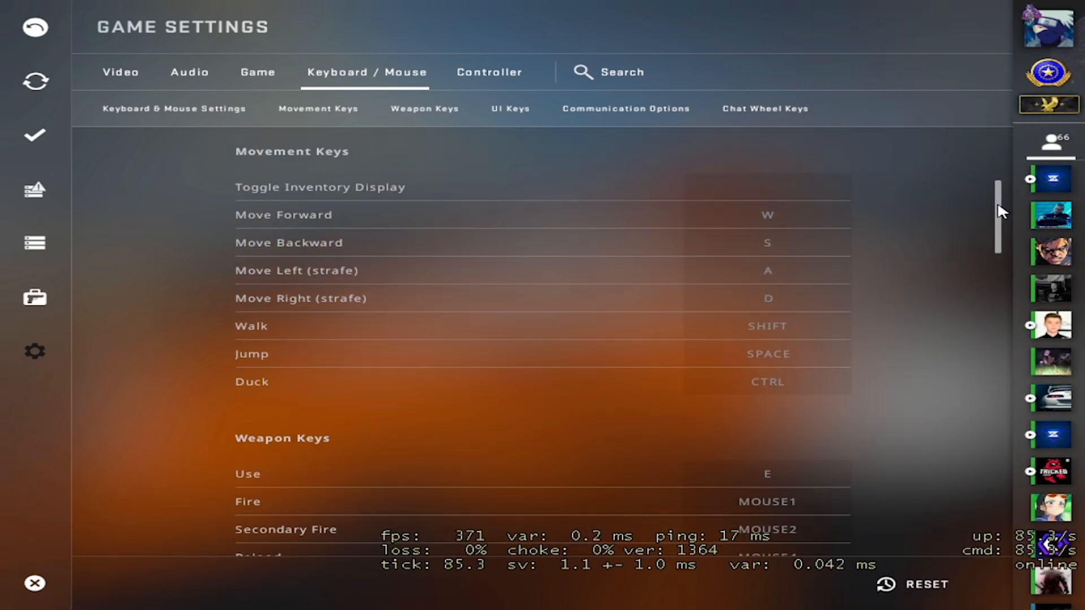
pyautogui.scroll(-3)
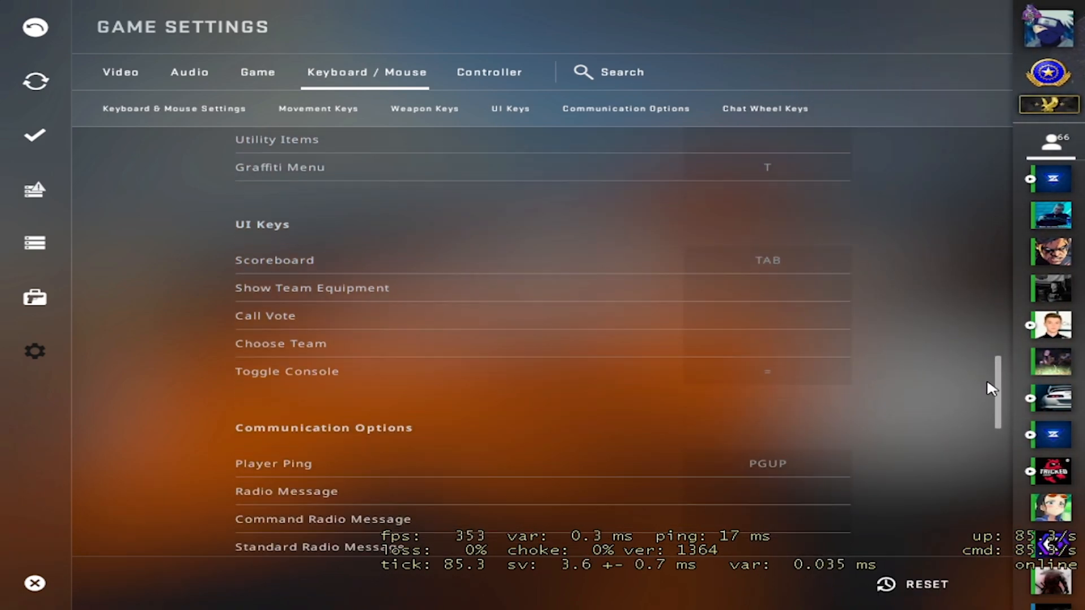
pyautogui.click(765, 108)
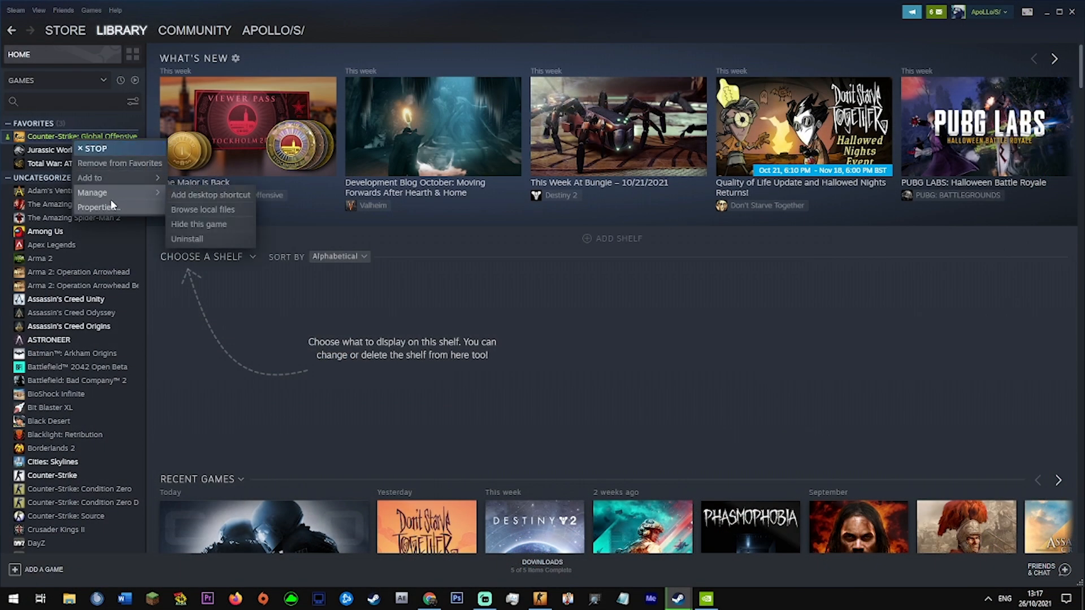
# Inspect CS:GO's Steam launch options: -novid -d3d9ex +mat_queue_mode -2, rates 128, -tickrate 128.
pyautogui.click(98, 207)
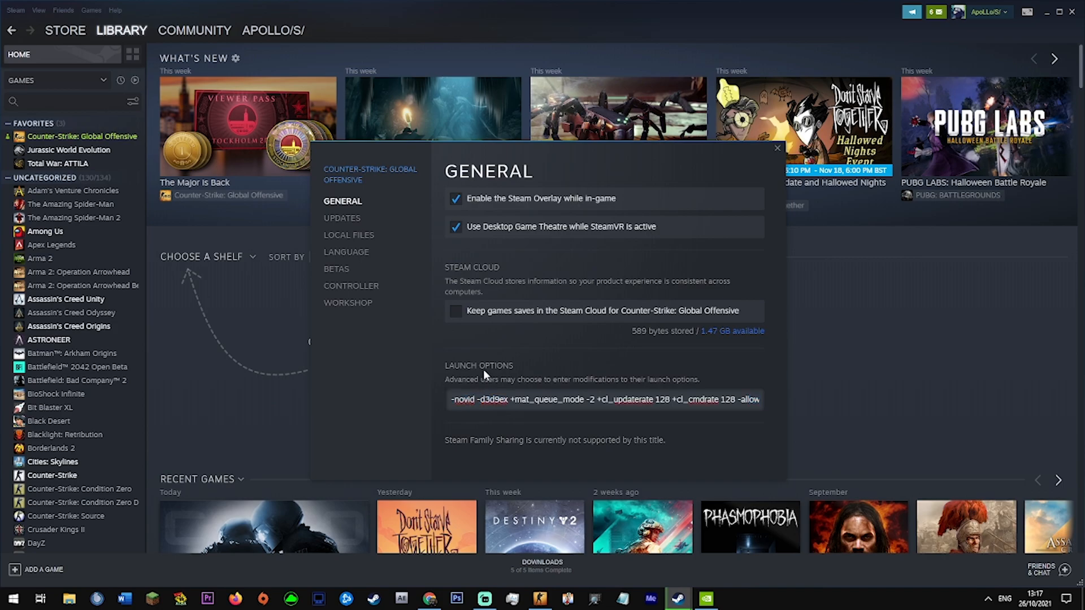
pyautogui.doubleClick(489, 399)
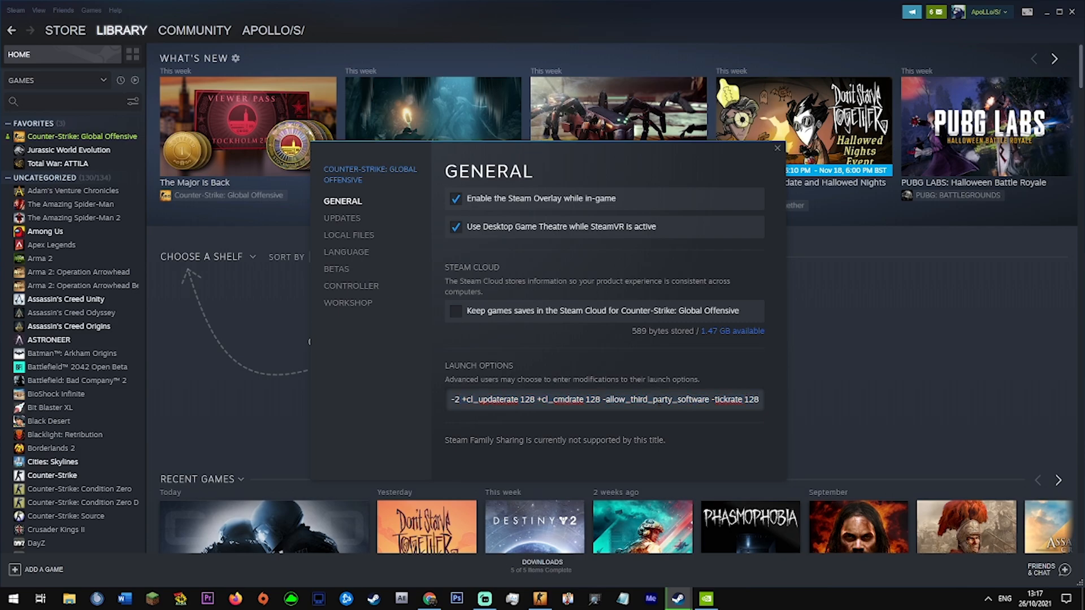
pyautogui.doubleClick(655, 399)
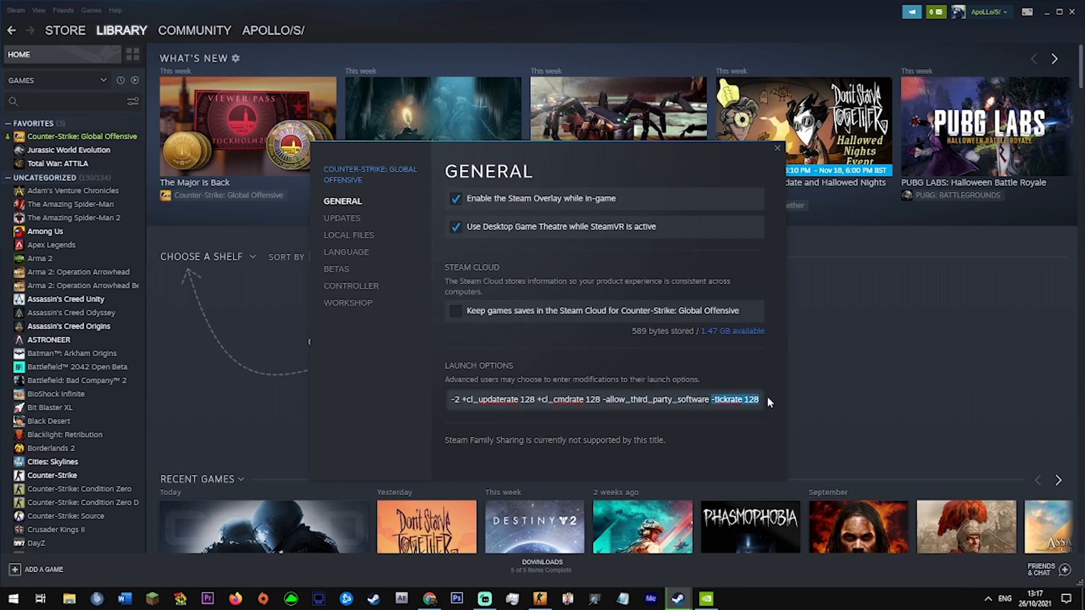
pyautogui.moveTo(400, 282)
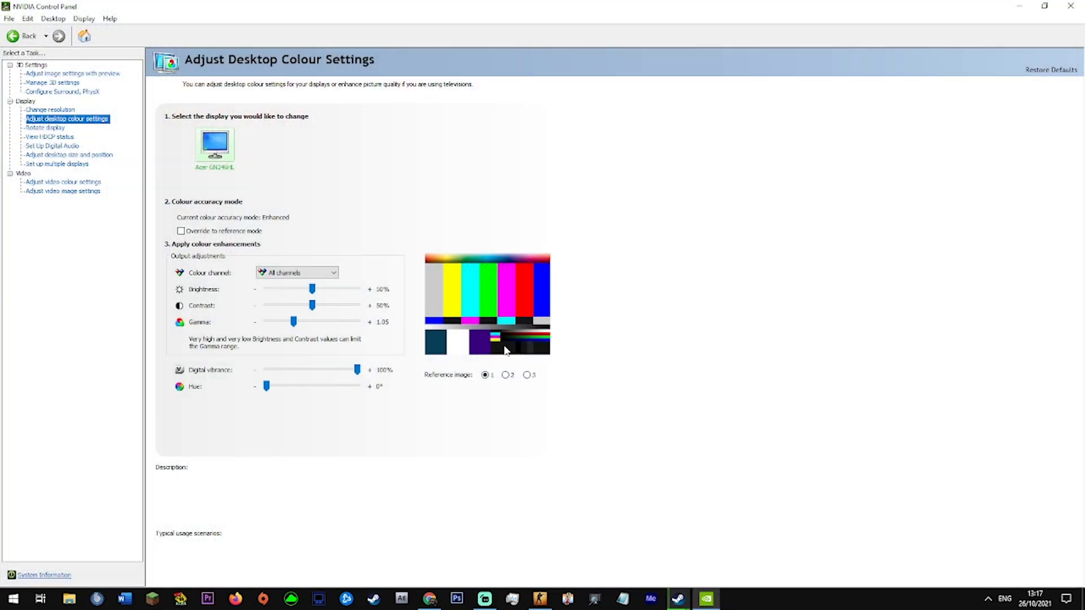
pyautogui.moveTo(351, 279)
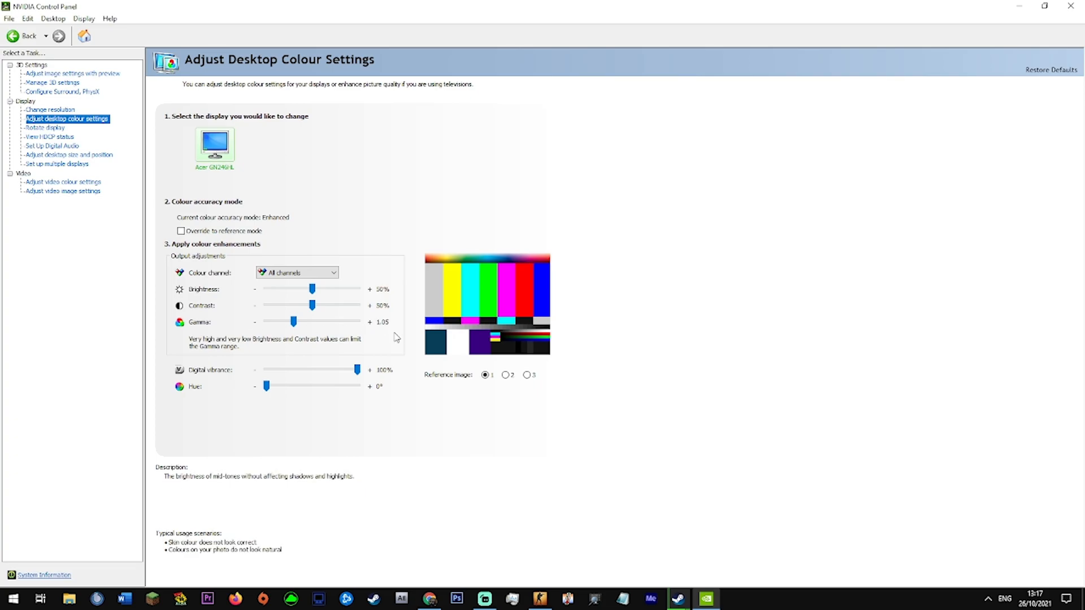
pyautogui.moveTo(282, 266)
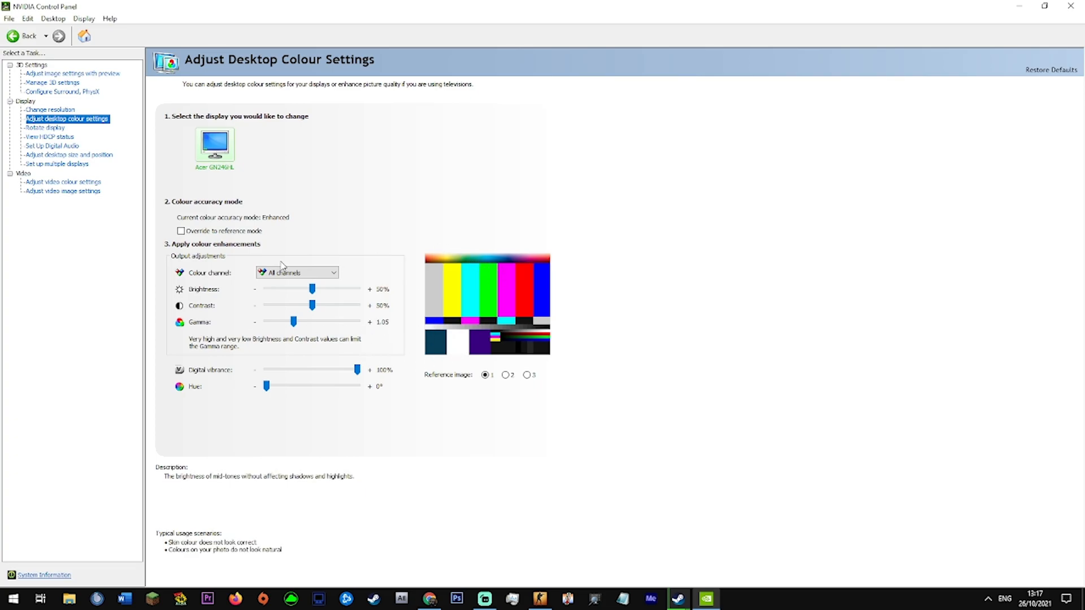
# Show the Manage 3D Settings page with the global settings list.
pyautogui.click(53, 82)
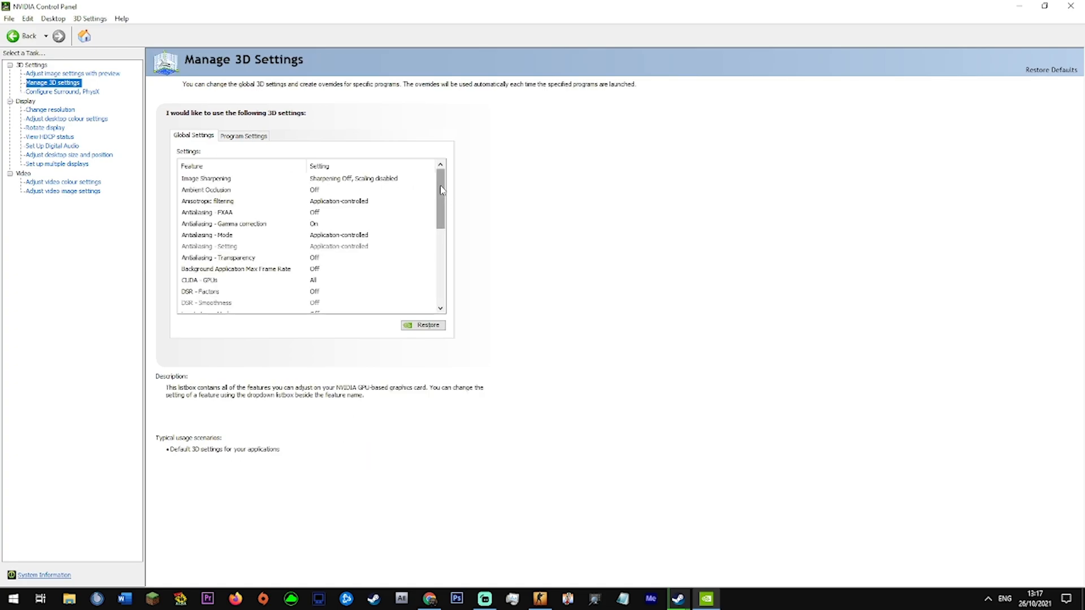
# Review CS:GO's program-specific 3D settings: Ultra low latency, max performance power, vertical sync off.
pyautogui.scroll(-3)
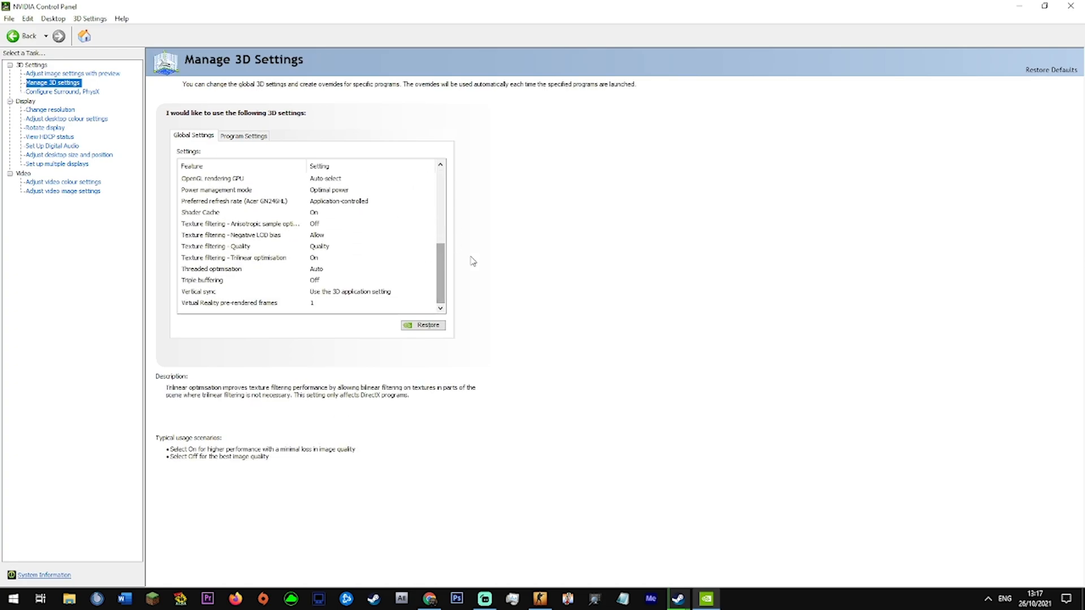
pyautogui.click(243, 135)
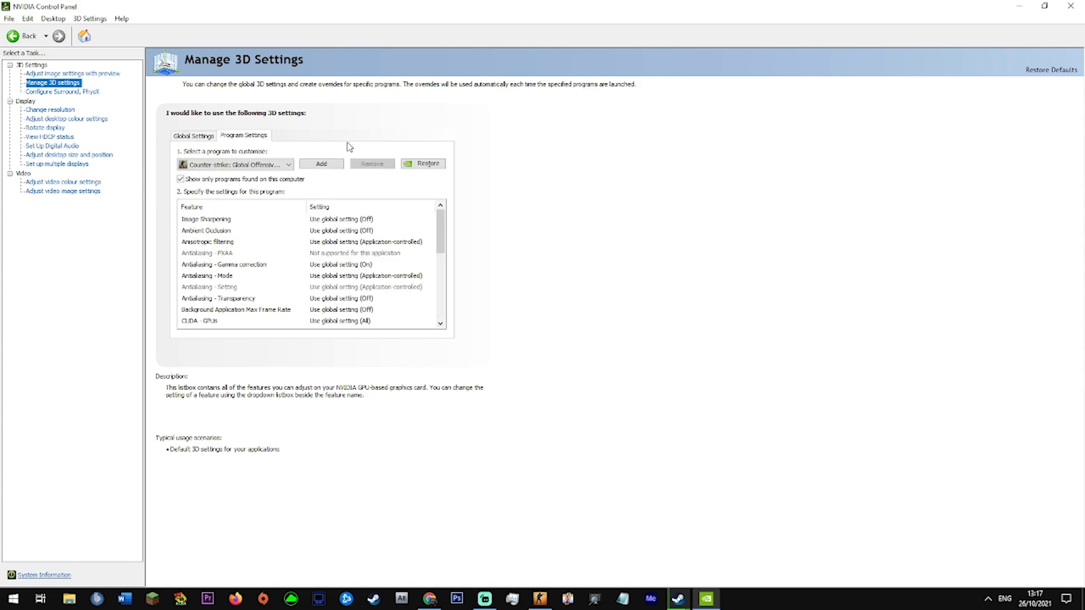
pyautogui.click(205, 219)
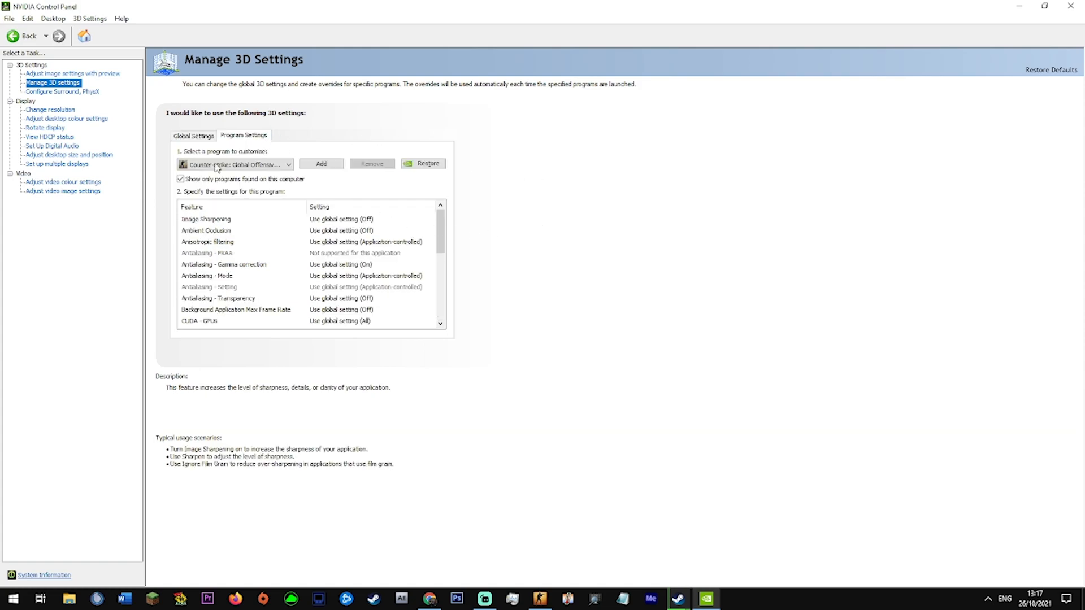
pyautogui.scroll(-3)
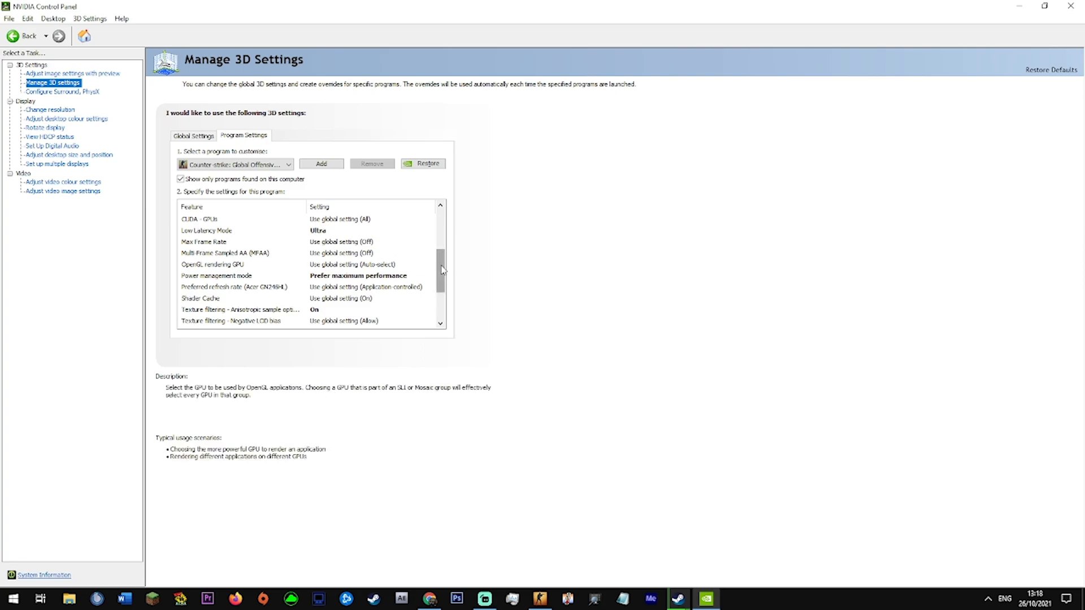
pyautogui.scroll(-3)
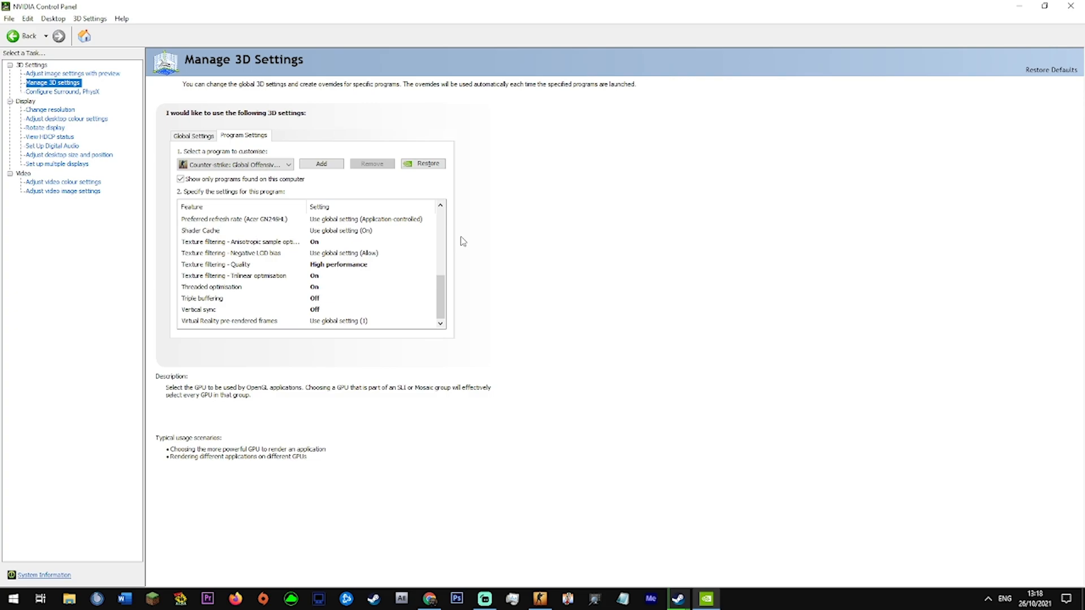
pyautogui.moveTo(477, 194)
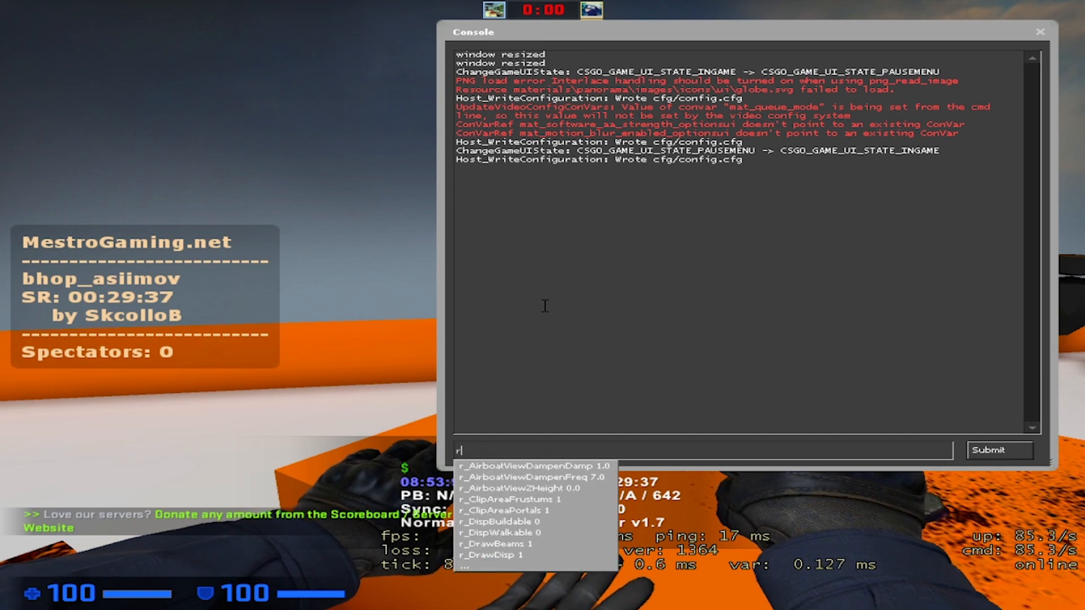
# List viewmodel cvars in the console: fov 68, offset x 1.6, y 1.24, z -1.5, recoil 0.
pyautogui.write('viewmod')
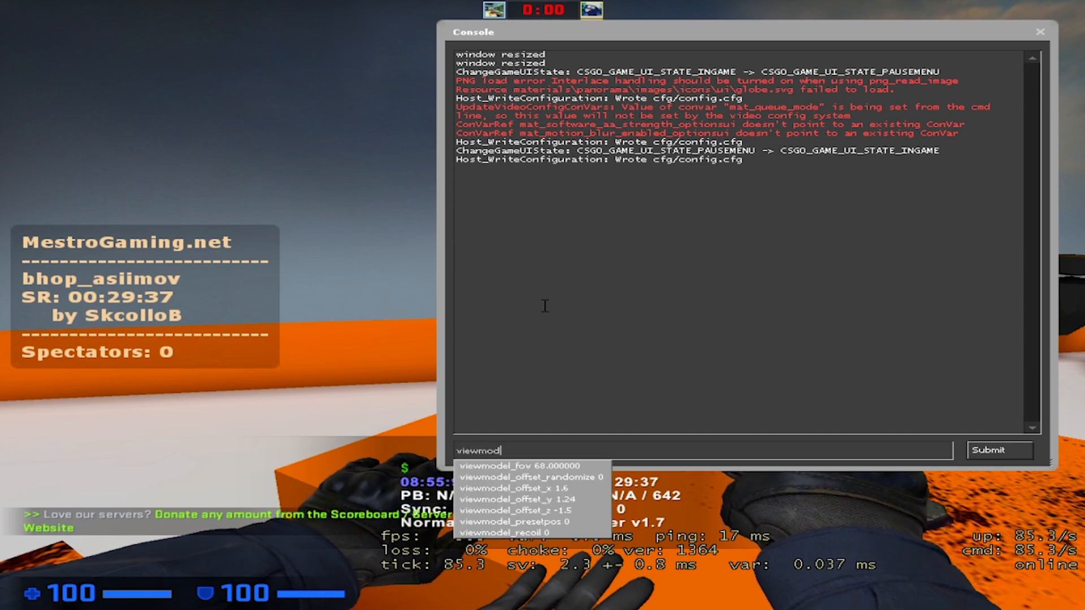